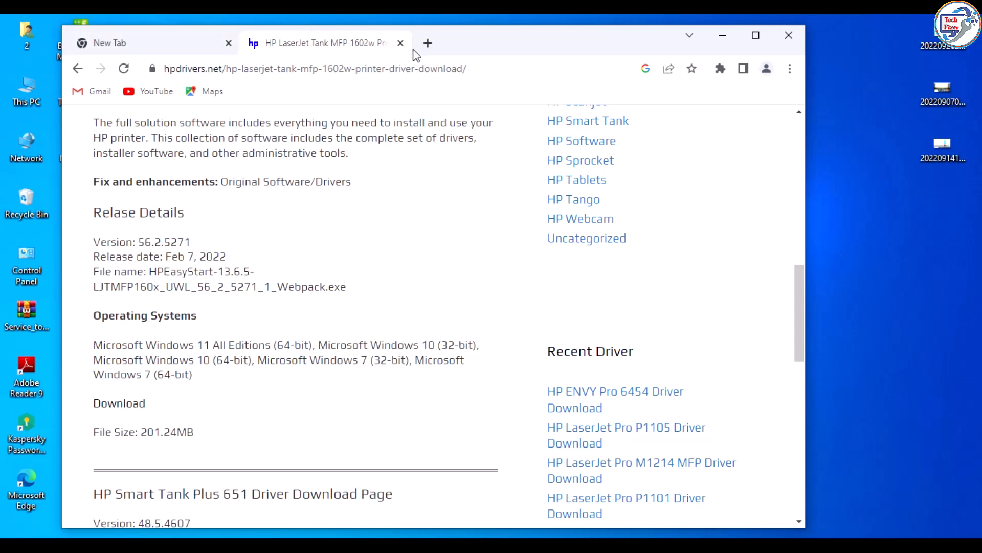
Search Google for 'hp color laserjet 179fnw driver' after closing the hpdrivers.net tab.
{"action": "left_click", "coordinate": [400, 43]}
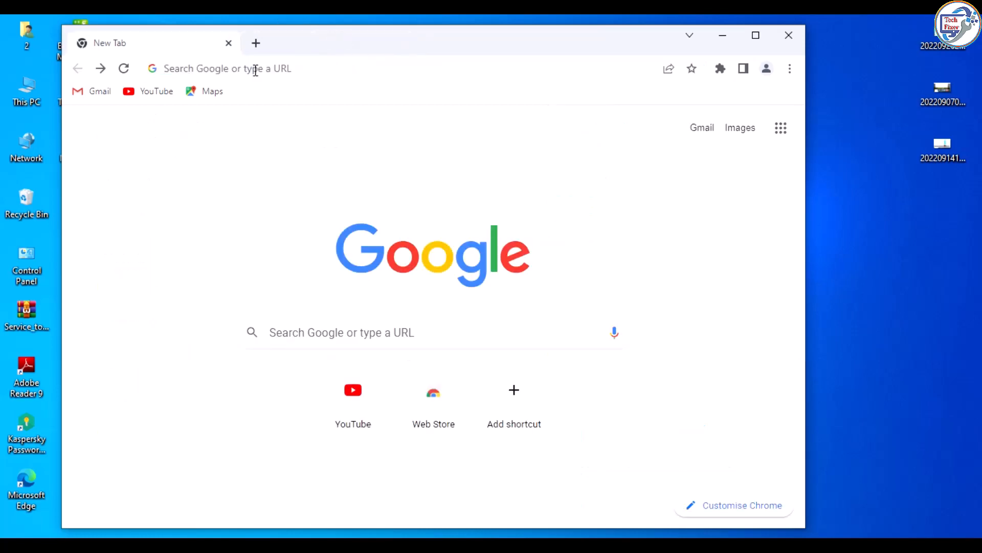
{"action": "left_click", "coordinate": [225, 69]}
{"action": "type", "text": "hp colo"}
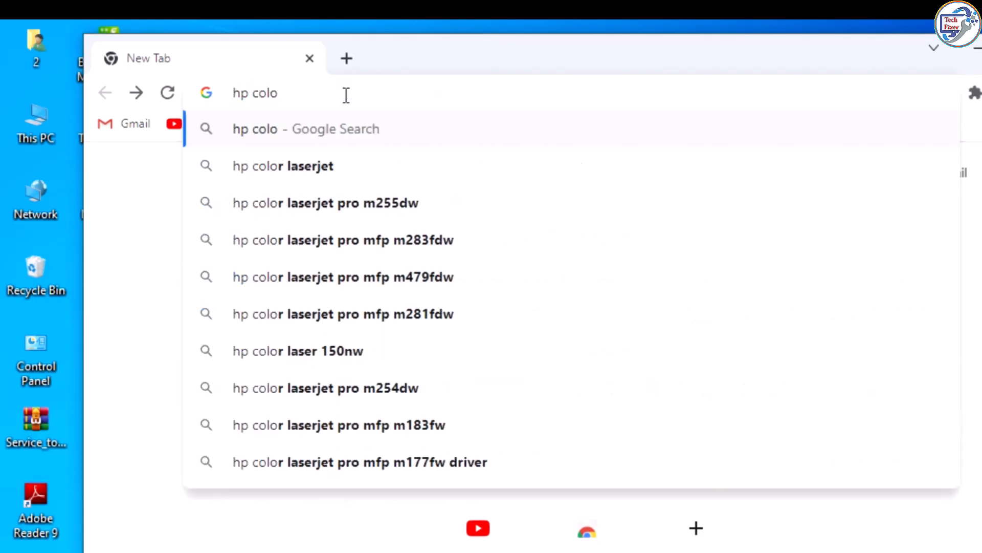
{"action": "type", "text": "r"}
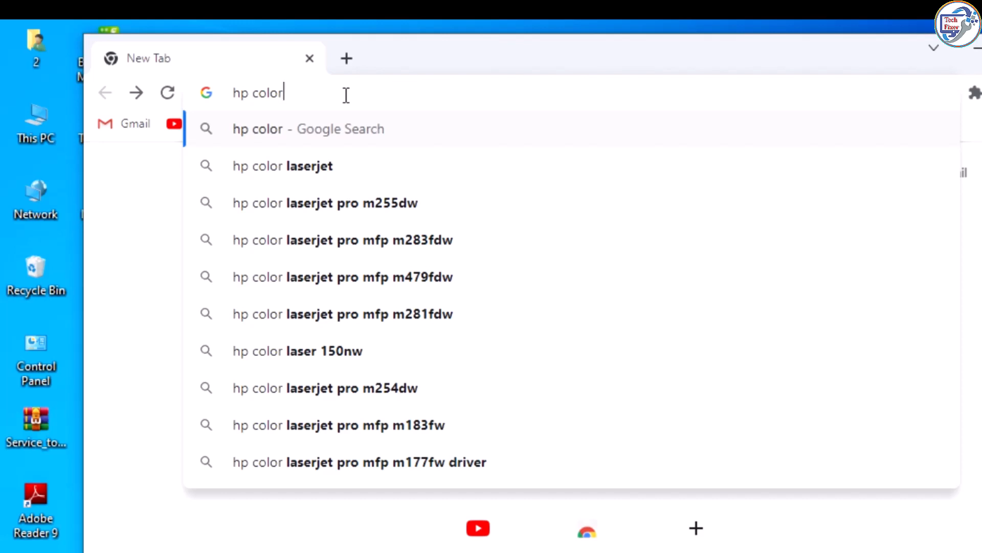
{"action": "type", "text": "laserjet 179fnw driver"}
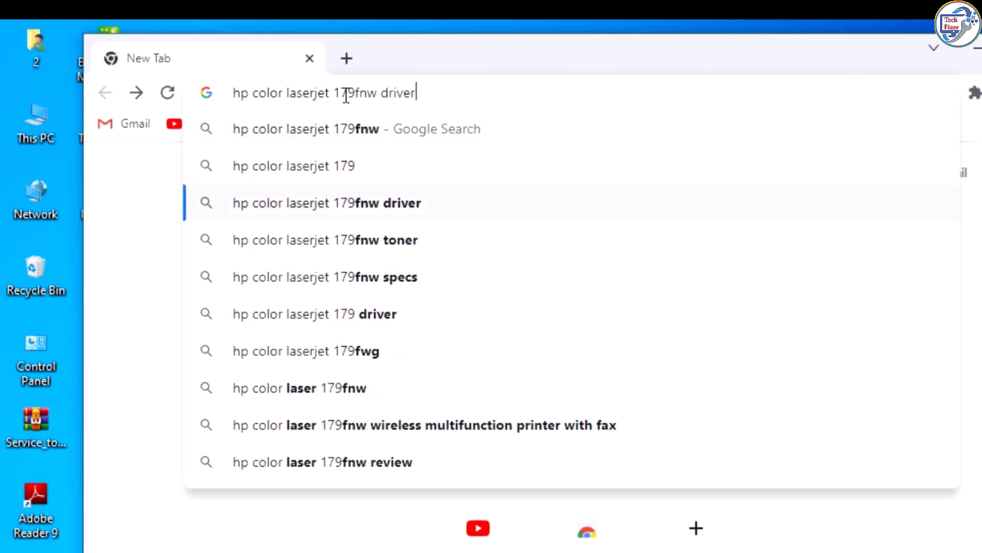
{"action": "key", "text": "Return"}
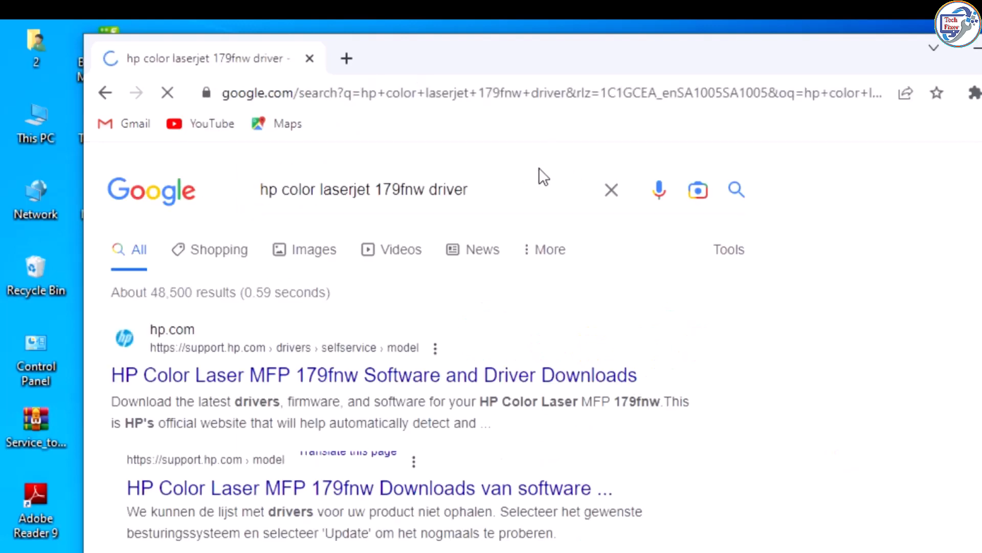
{"action": "scroll", "scroll_direction": "down", "scroll_amount": 3}
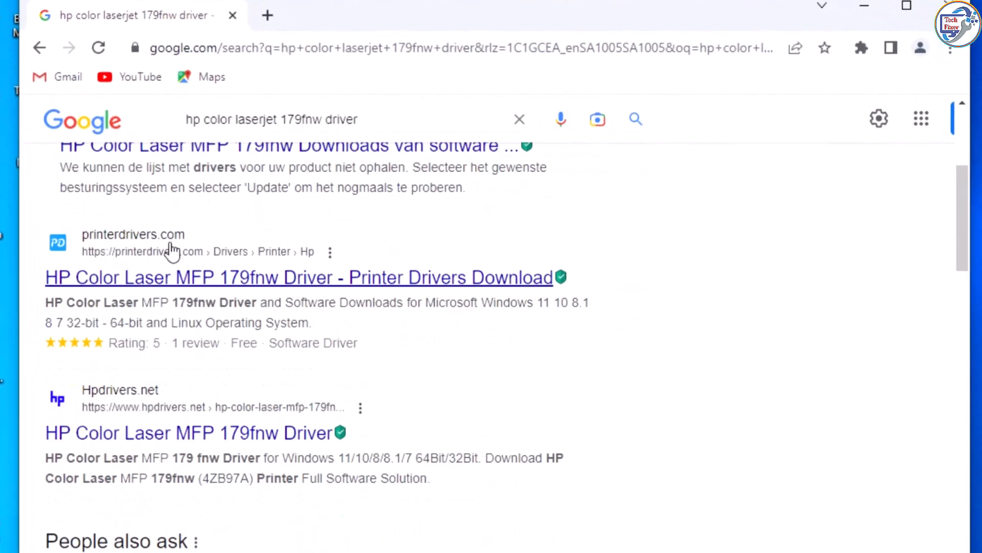
{"action": "mouse_move", "coordinate": [511, 295]}
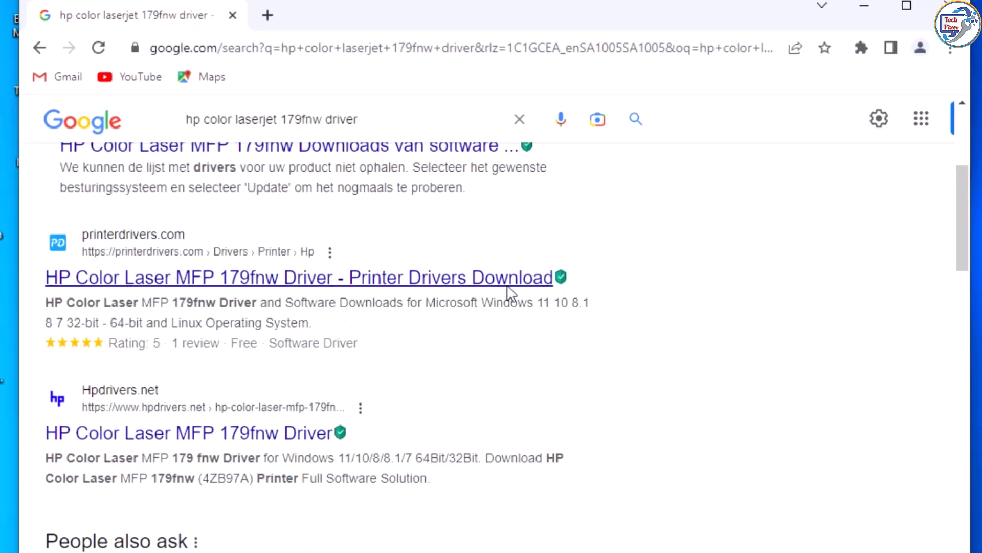
Reach the Windows driver downloads page for the 179fnw on printerdrivers.com.
{"action": "left_click", "coordinate": [298, 277]}
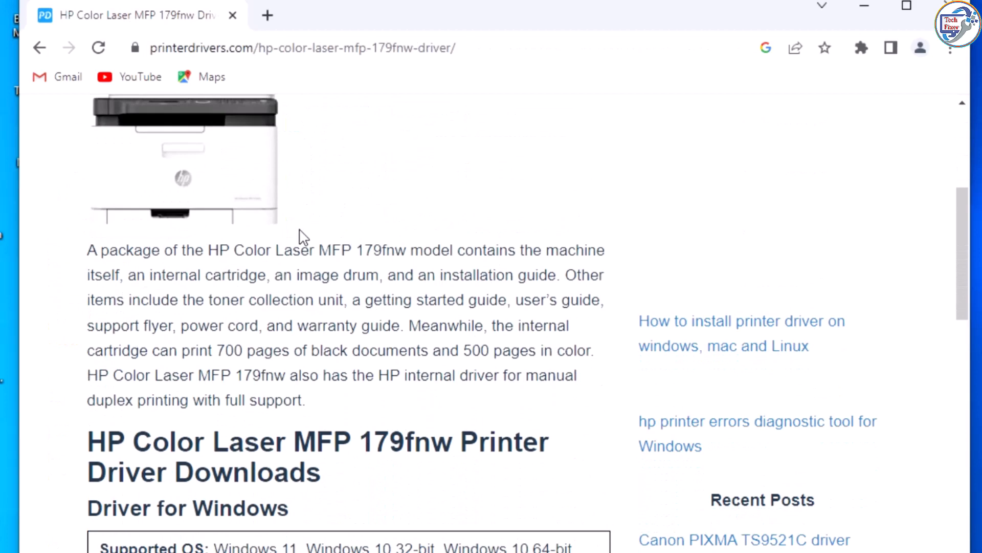
{"action": "scroll", "scroll_direction": "down", "scroll_amount": 3}
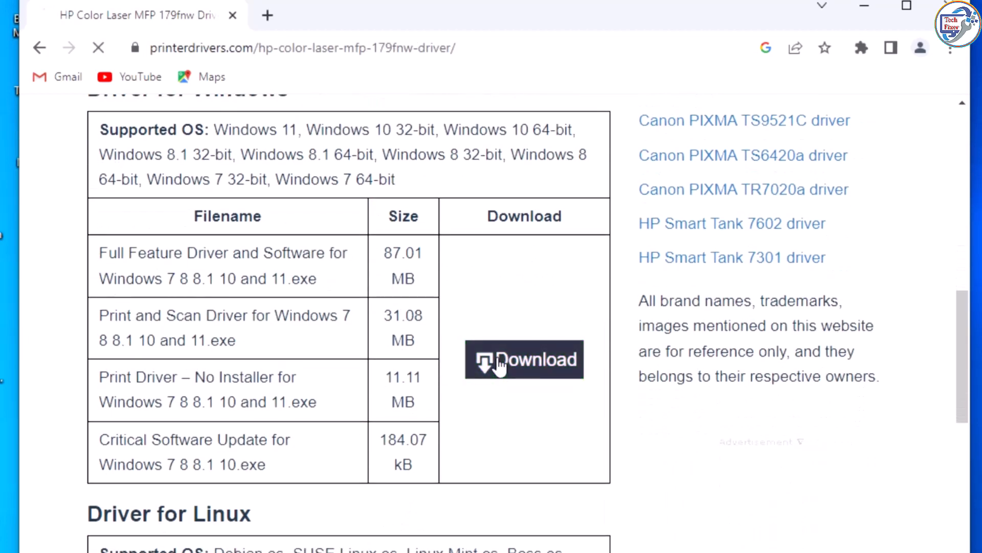
{"action": "left_click", "coordinate": [524, 359]}
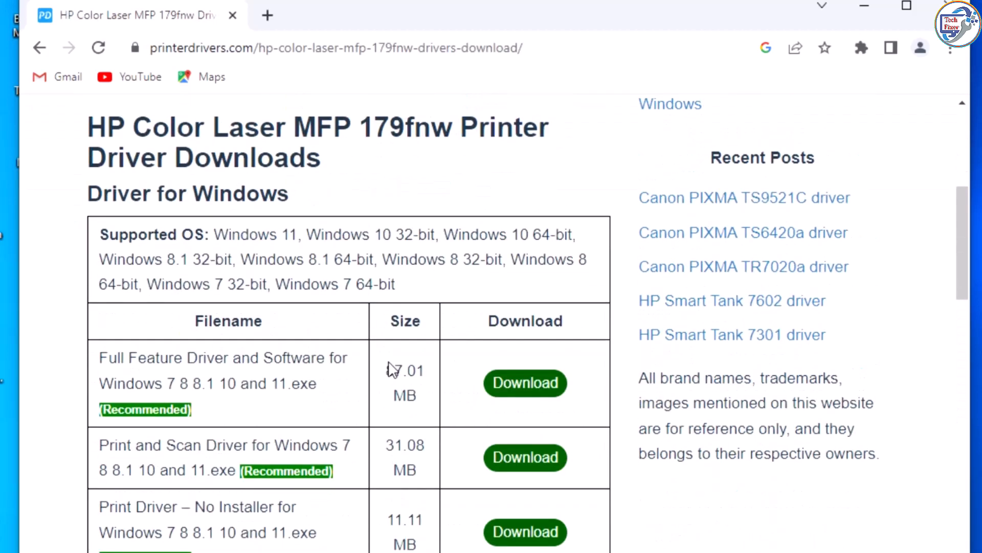
Download the Full Feature Driver and Software package and view it in Chrome's downloads.
{"action": "scroll", "scroll_direction": "down", "scroll_amount": 3}
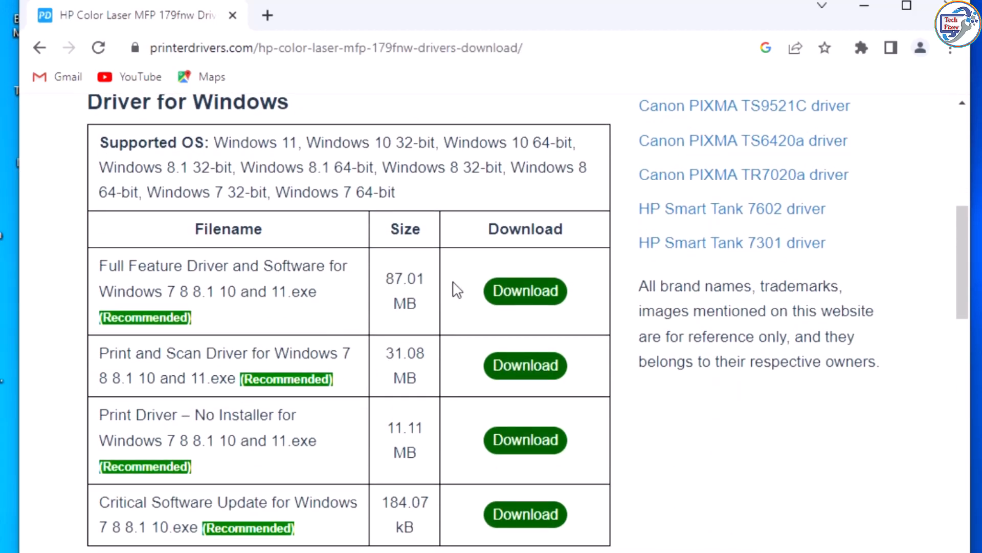
{"action": "left_click", "coordinate": [525, 290]}
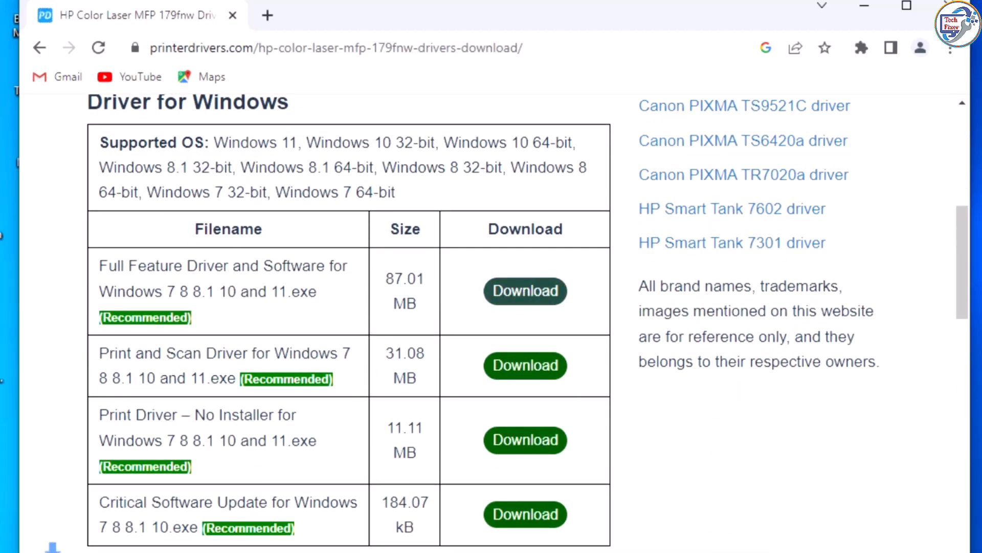
{"action": "left_click", "coordinate": [525, 291]}
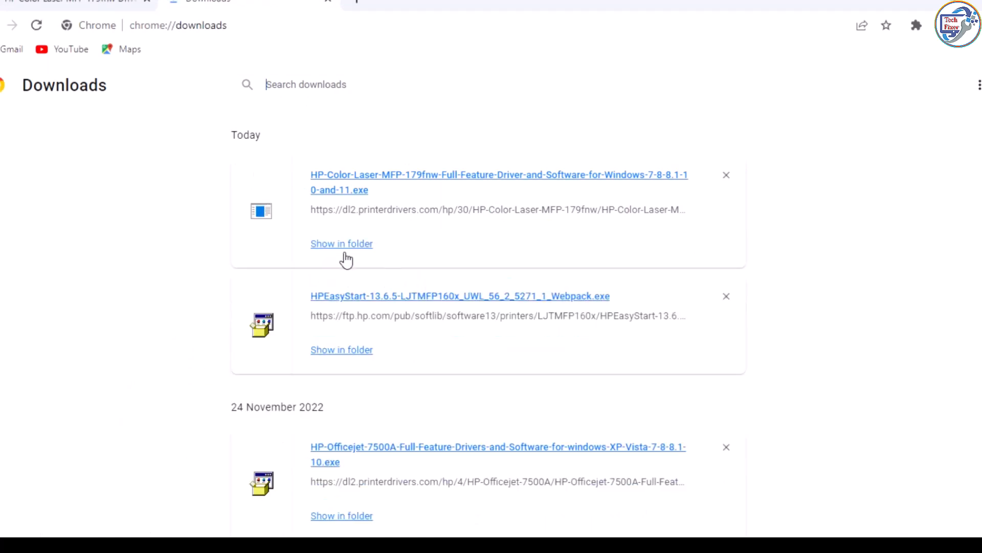
Launch the downloaded HP-Color-Laser-MFP-179fnw installer from the Downloads folder.
{"action": "left_click", "coordinate": [342, 243]}
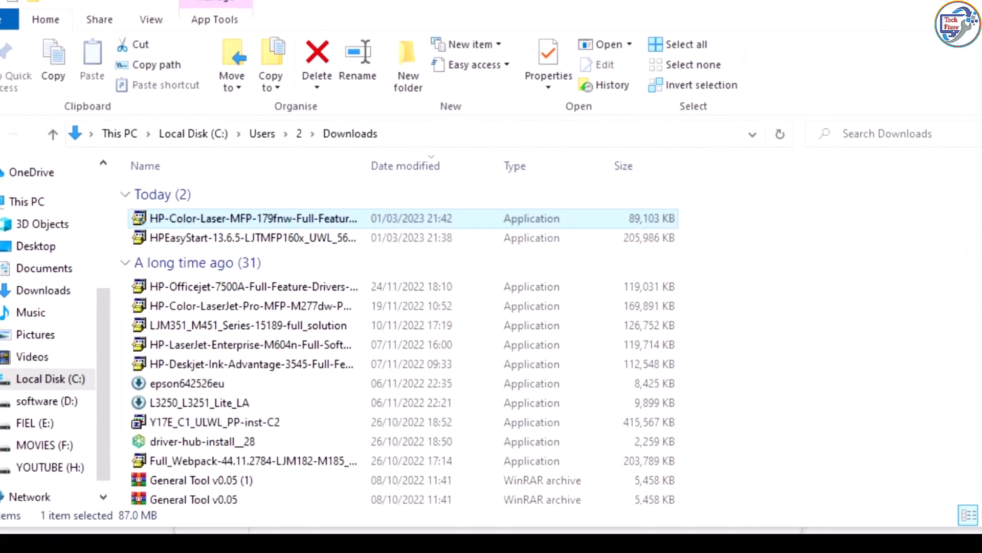
{"action": "double_click", "coordinate": [252, 218]}
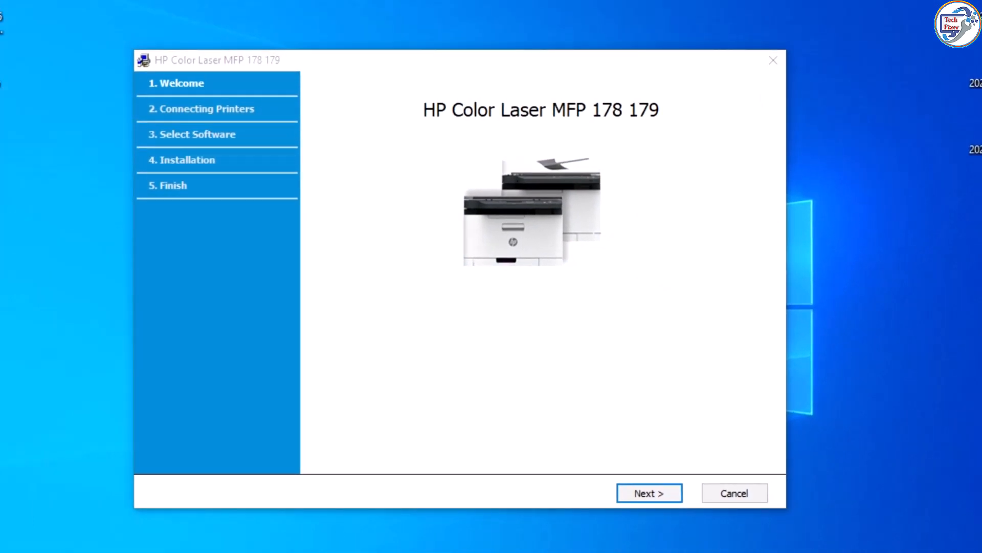
Accept the installer agreements and continue with a USB connection type.
{"action": "left_click", "coordinate": [649, 492]}
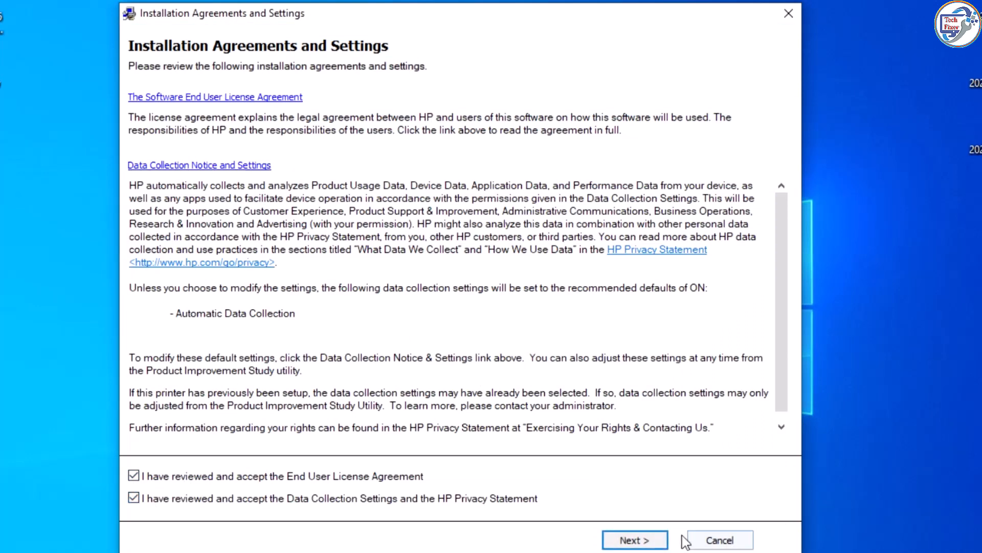
{"action": "left_click", "coordinate": [633, 539]}
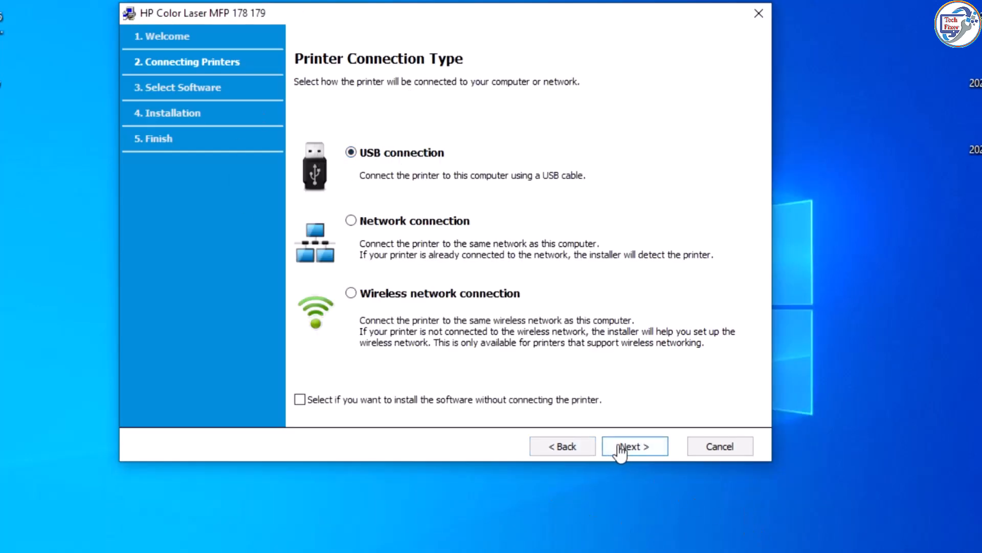
{"action": "left_click", "coordinate": [634, 445]}
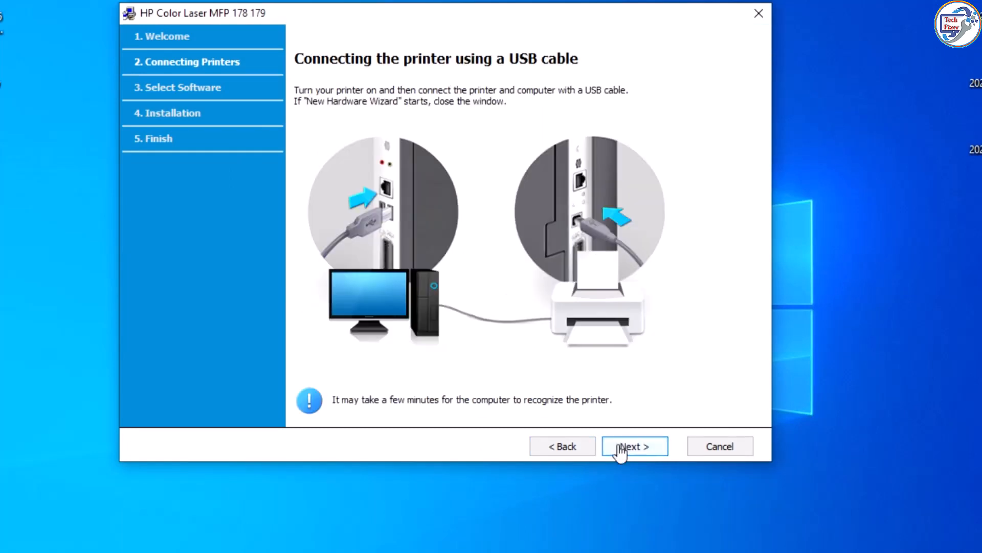
{"action": "mouse_move", "coordinate": [525, 413]}
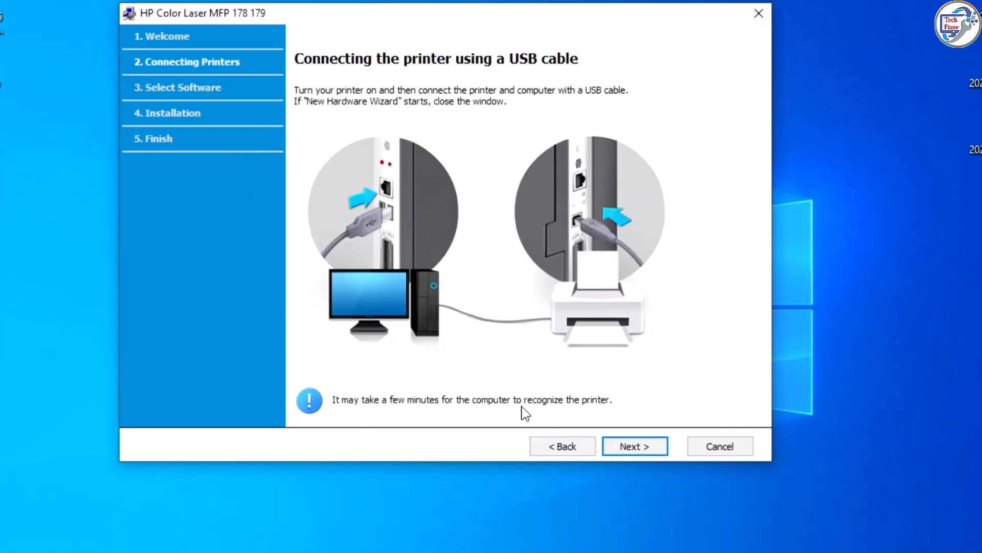
Dismiss the 'printer not found' warning and choose to install without connecting the printer.
{"action": "left_click", "coordinate": [634, 446]}
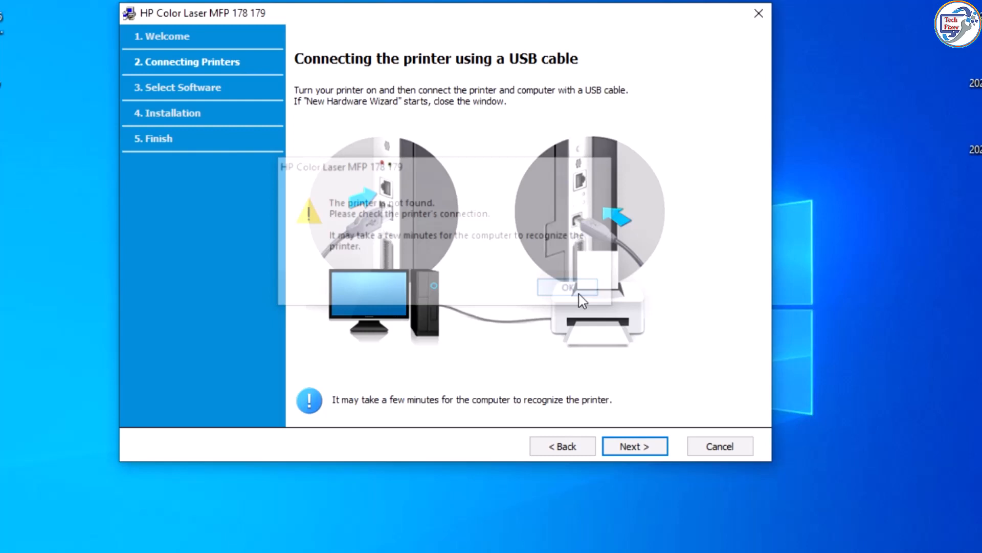
{"action": "left_click", "coordinate": [566, 287]}
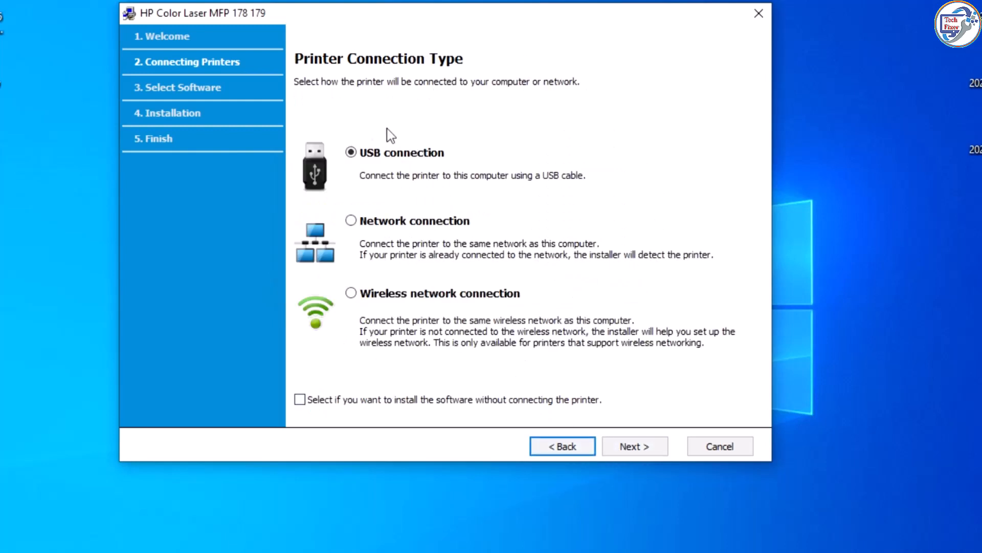
{"action": "left_click", "coordinate": [300, 399]}
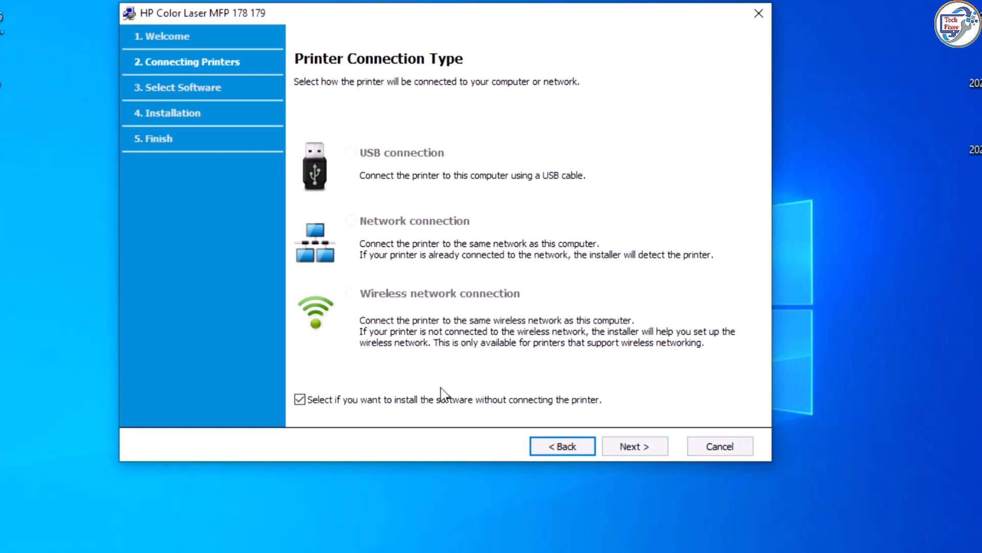
Install only the HP Color Laser MFP 178 179 printer driver, clearing all other components.
{"action": "left_click", "coordinate": [634, 445]}
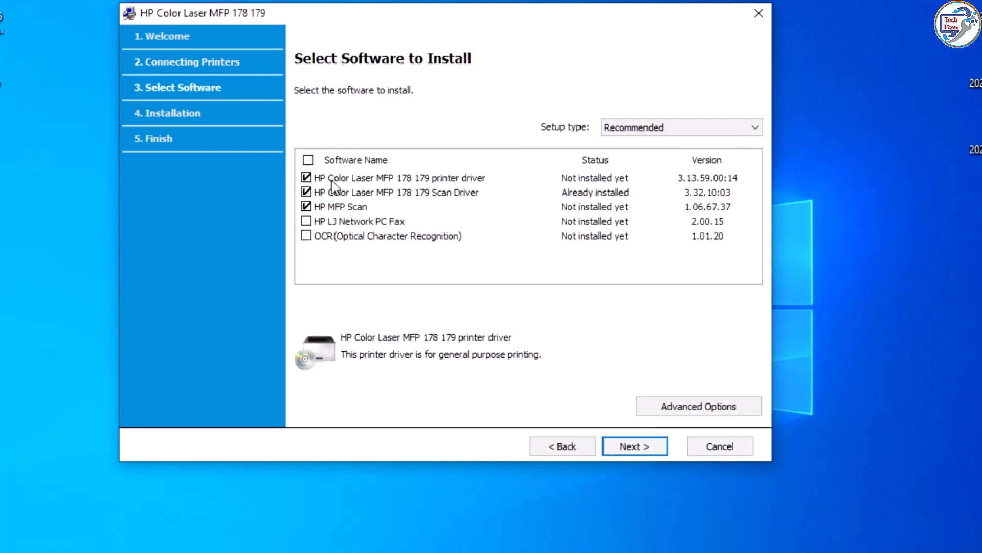
{"action": "left_click", "coordinate": [306, 221]}
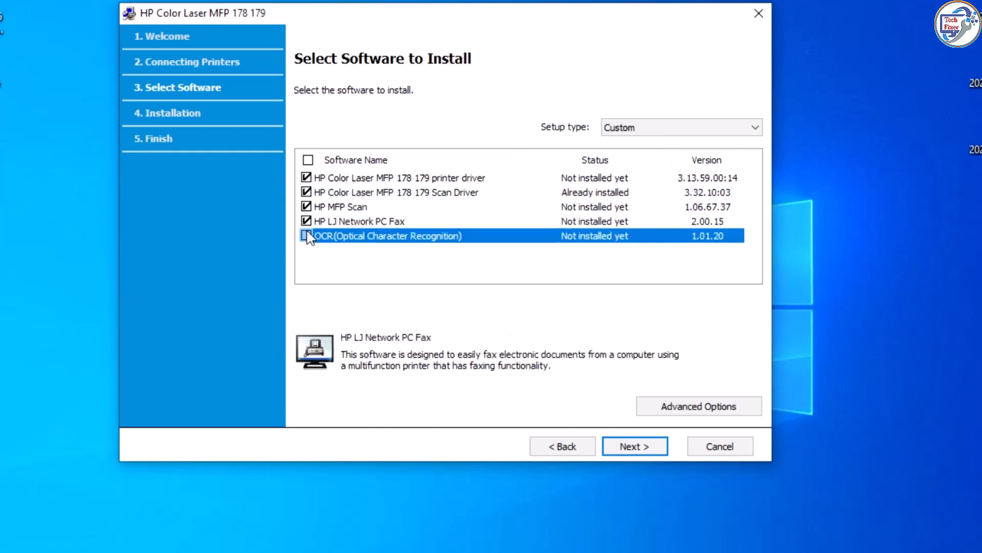
{"action": "left_click", "coordinate": [306, 235]}
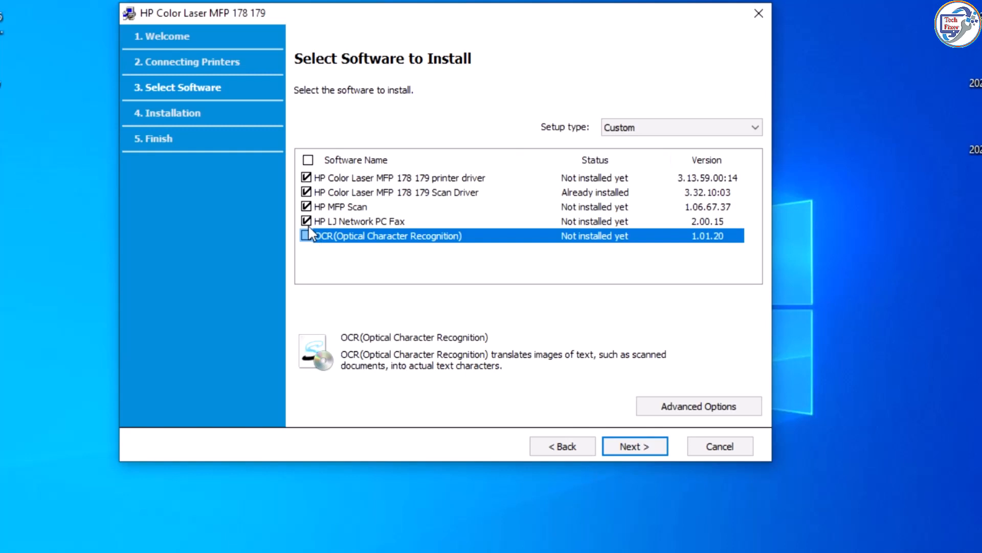
{"action": "left_click", "coordinate": [307, 160]}
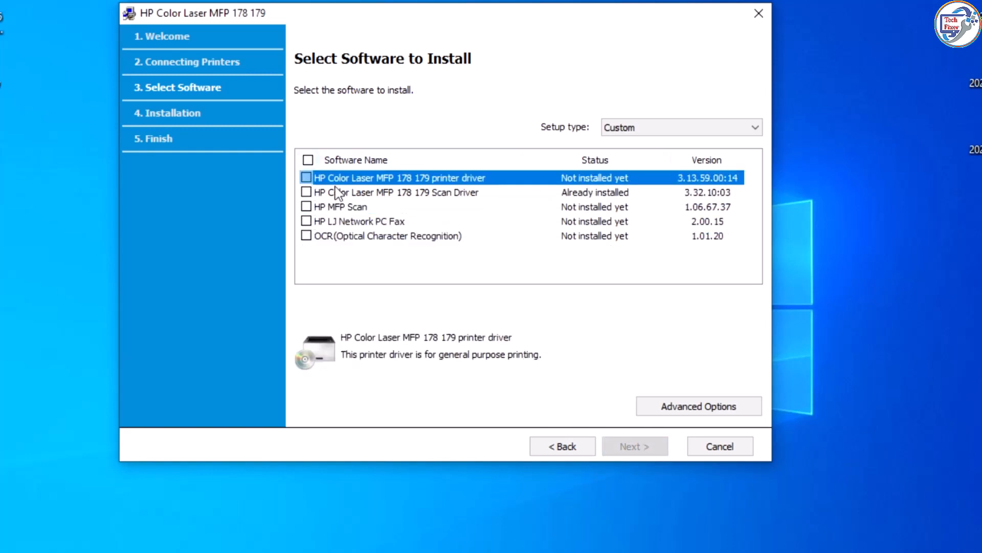
{"action": "left_click", "coordinate": [306, 177]}
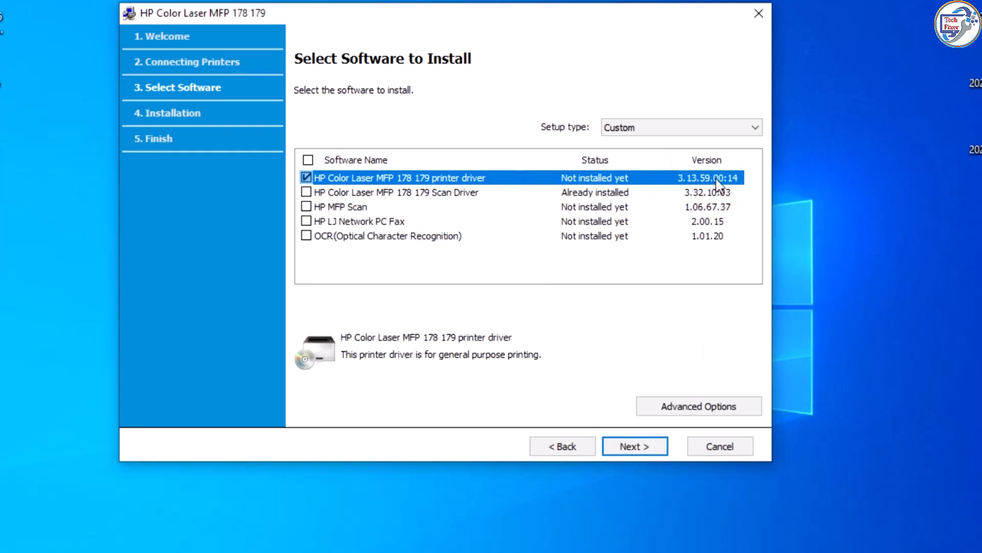
{"action": "left_click", "coordinate": [634, 445]}
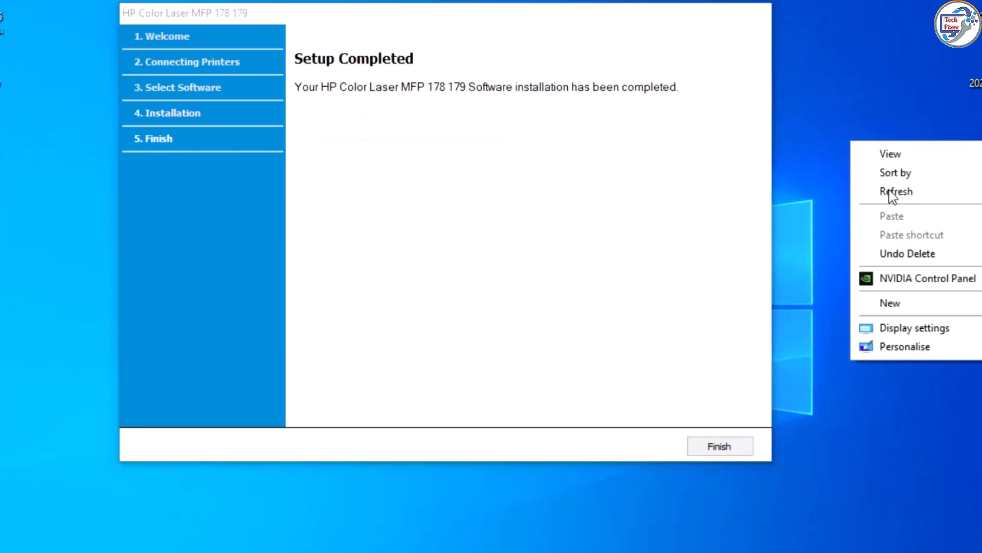
Finish the completed setup, closing the installer to the desktop.
{"action": "left_click", "coordinate": [273, 80]}
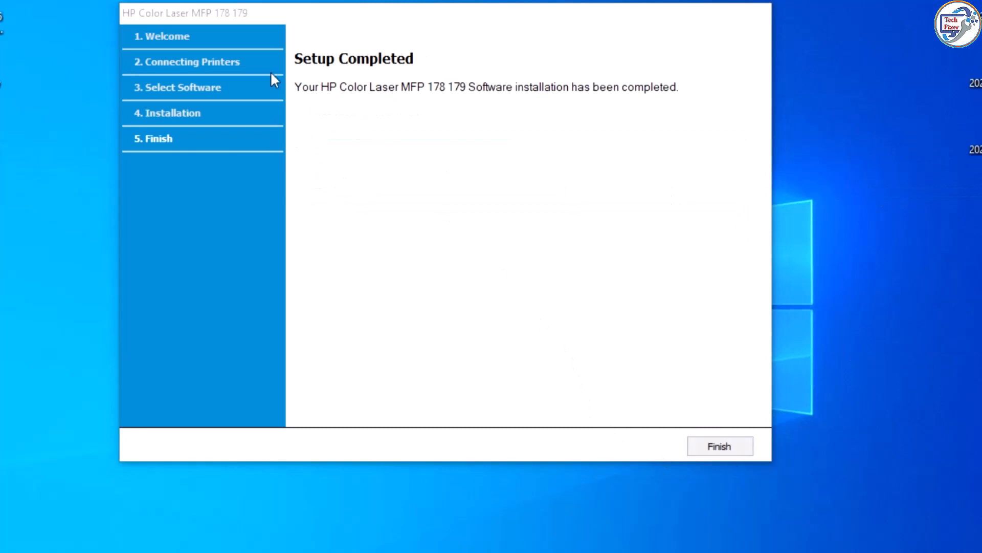
{"action": "left_click", "coordinate": [719, 446]}
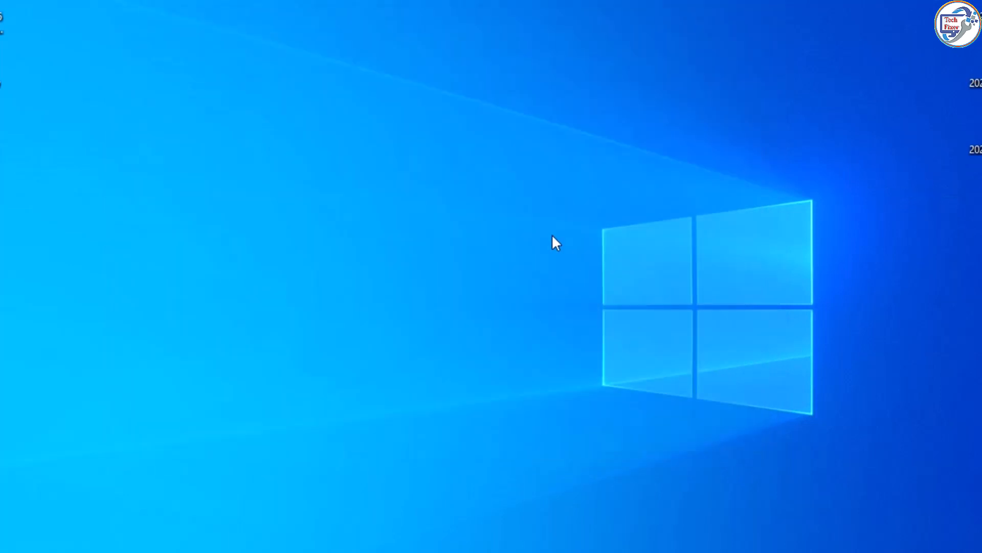